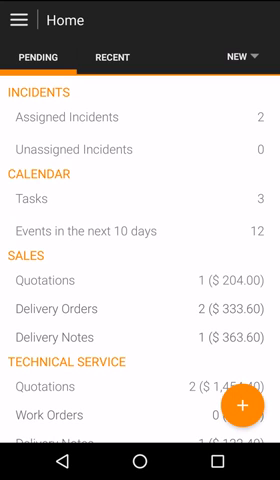
Step: Begin a new ordinary invoice from Home, ready to pick a client
left_click(22, 20)
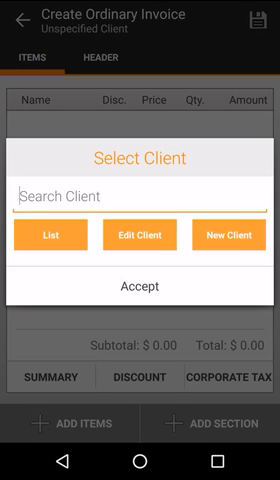
Step: Assign IN-Formation Inc. as the invoice client and accept it
left_click(42, 236)
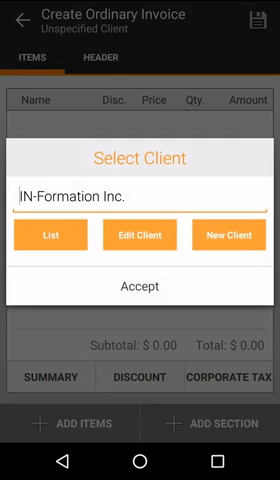
left_click(140, 286)
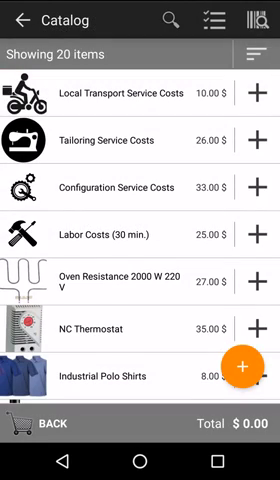
Step: Browse the catalog toward Tailoring Service Costs, NC Thermostat and Oven Resistance, dismissing the Electrical Screwdriver photo
scroll("down", 3)
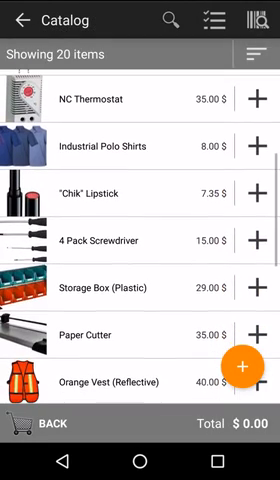
scroll("down", 3)
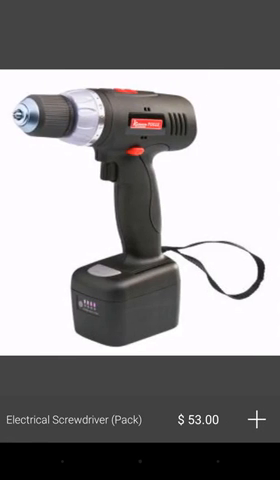
left_click(20, 20)
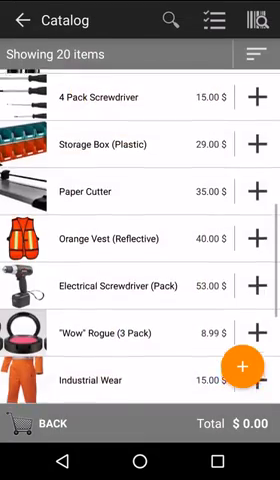
scroll("down", 3)
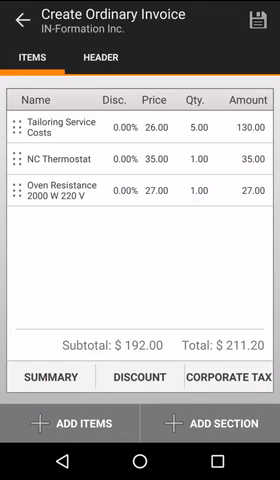
left_click(96, 50)
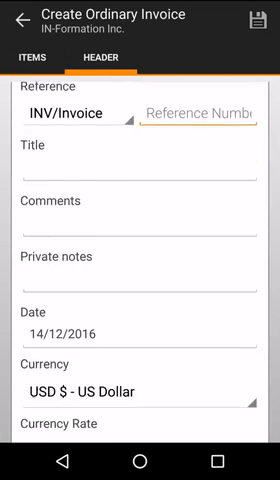
scroll("down", 3)
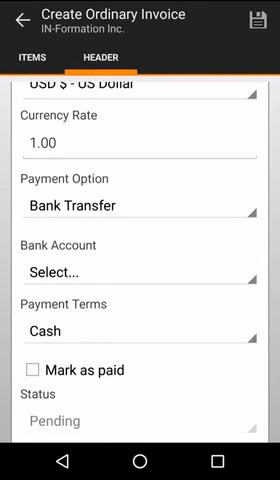
scroll("down", 3)
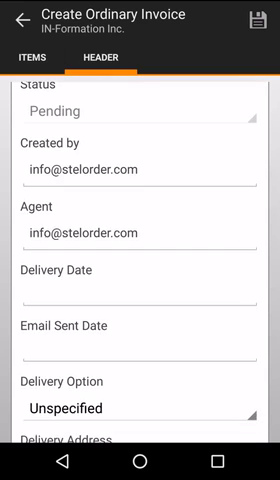
scroll("down", 3)
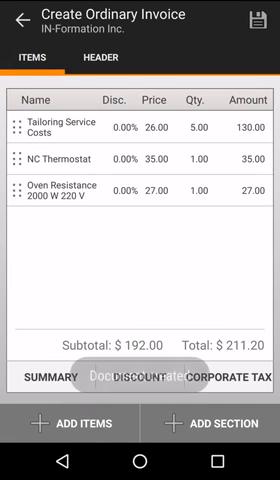
Step: Sign the invoice and accept the signer details so it saves as INV00020
left_click(256, 22)
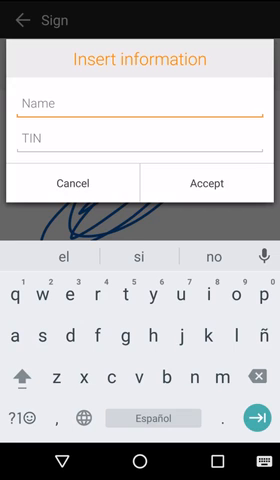
left_click(208, 184)
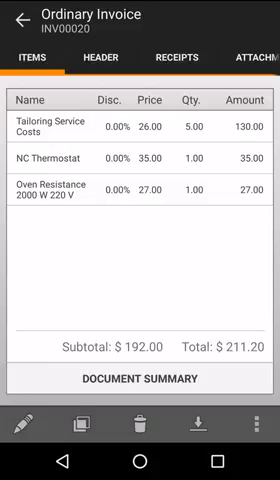
Step: Show the PDF download options for INV00020 with Set as default ticked
left_click(252, 424)
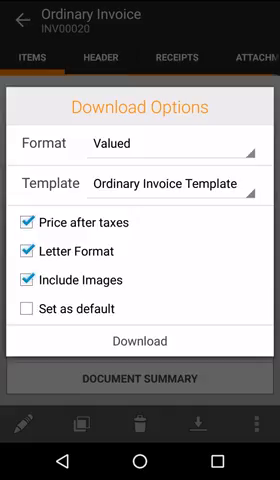
left_click(24, 308)
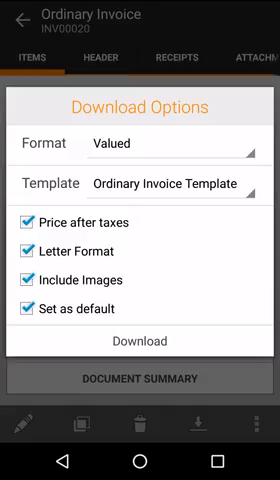